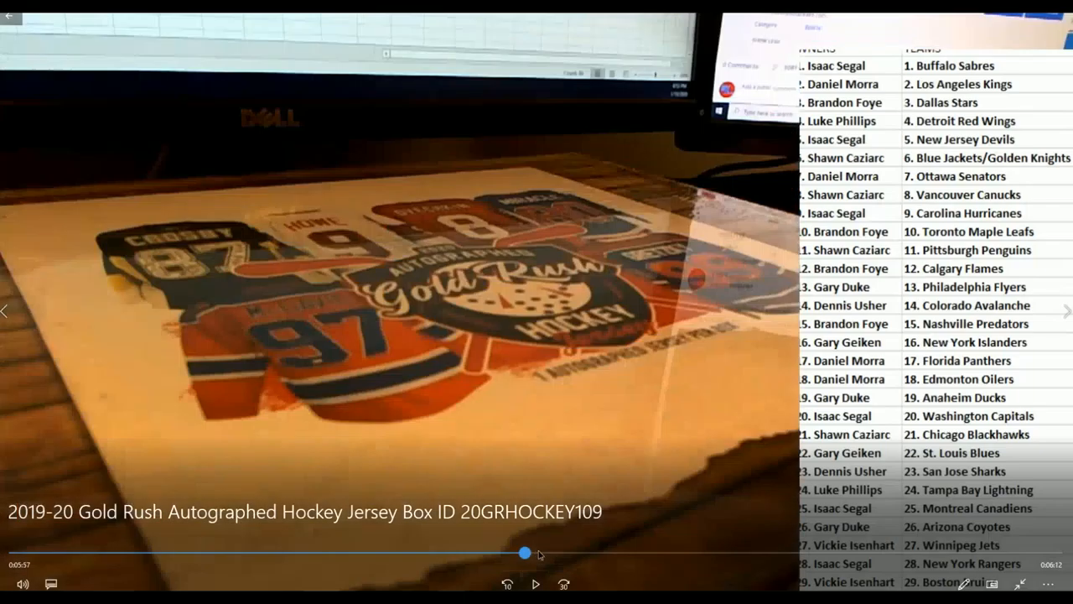
# - Skip the break video ahead to the Brett Hull Hockey Reference page
pyautogui.moveTo(525, 552); pyautogui.dragTo(608, 552)
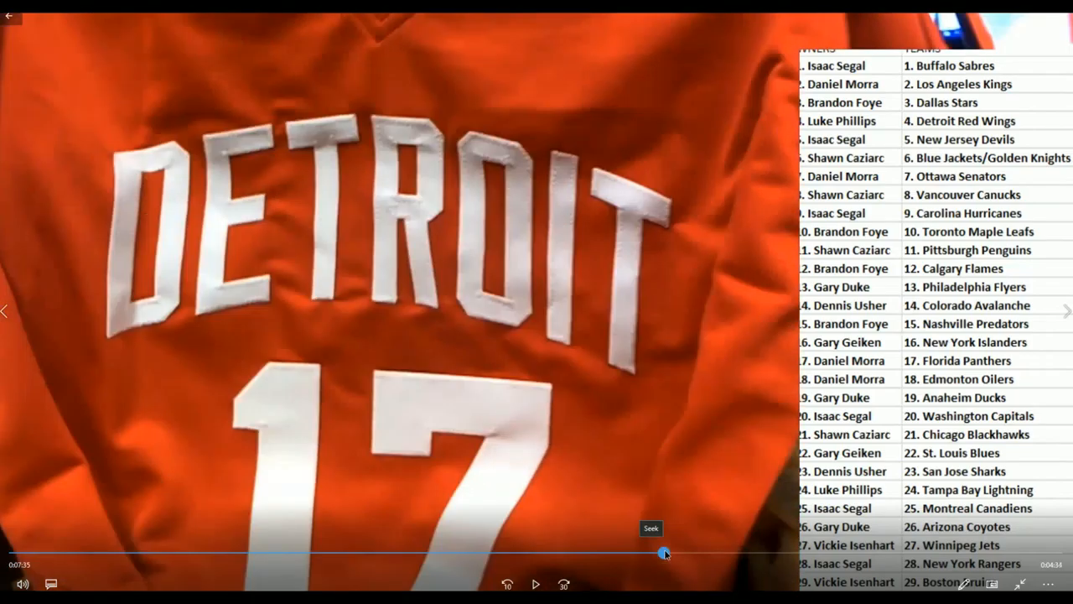
pyautogui.moveTo(665, 553); pyautogui.dragTo(740, 553)
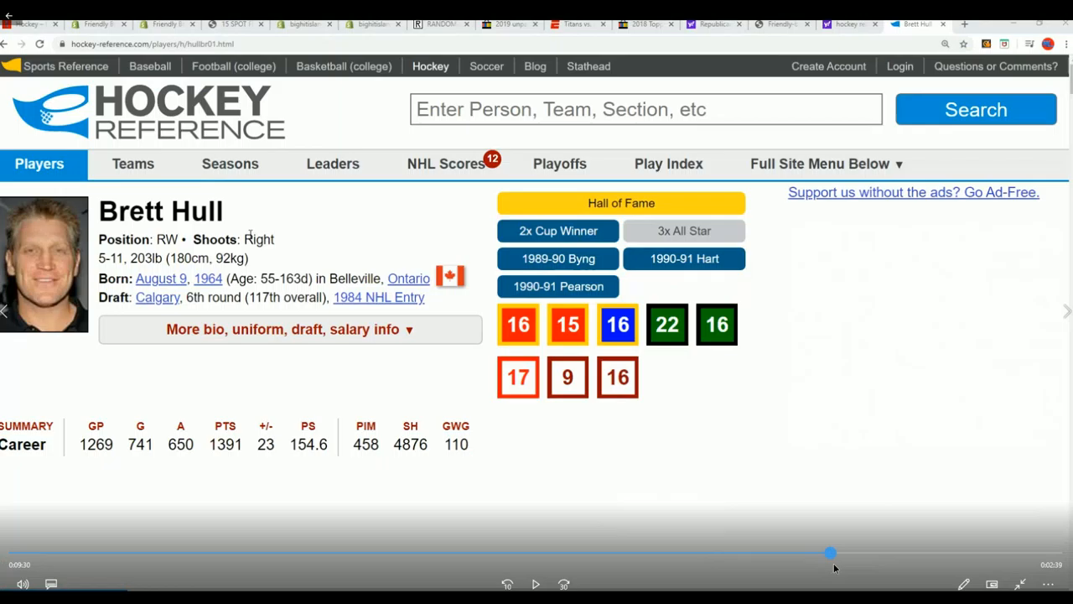
# - Open Bobby Hull's Hockey Reference page, then go to RANDOM.ORG's List Randomizer
pyautogui.write('bobby hull')
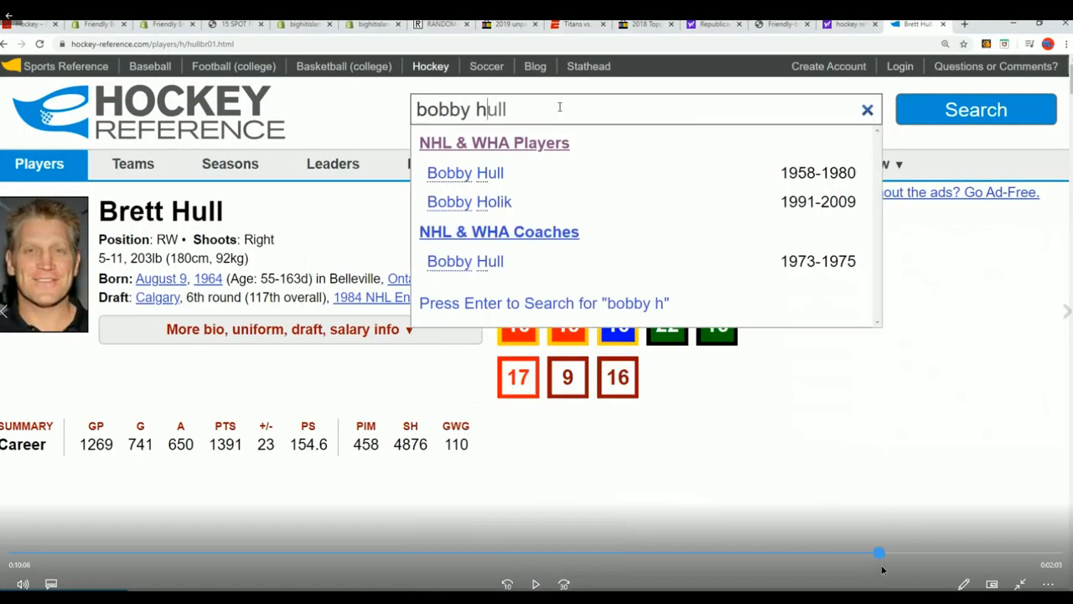
pyautogui.click(464, 173)
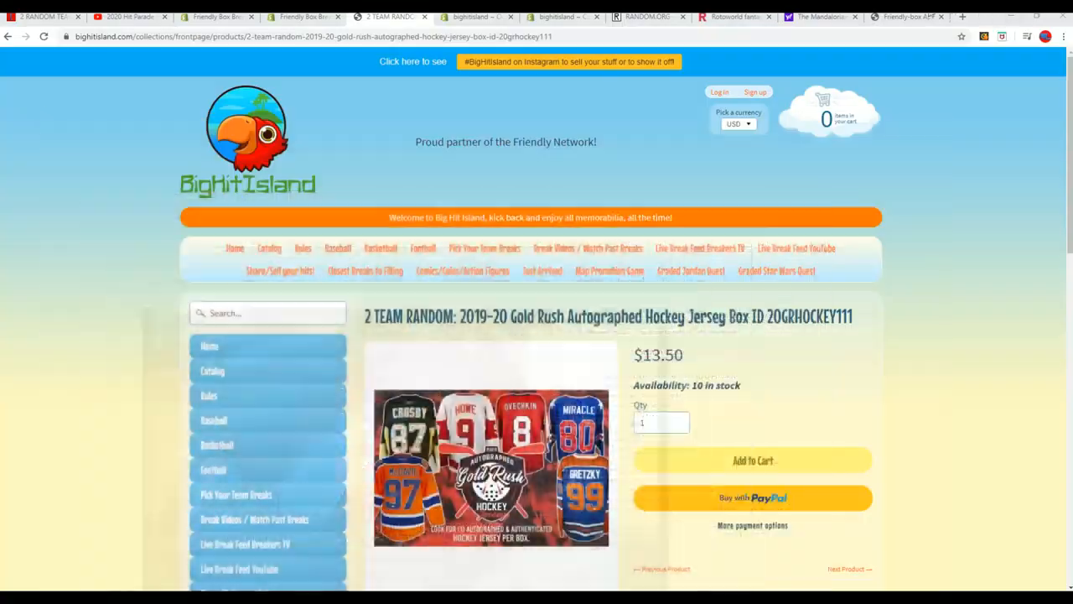
pyautogui.click(646, 17)
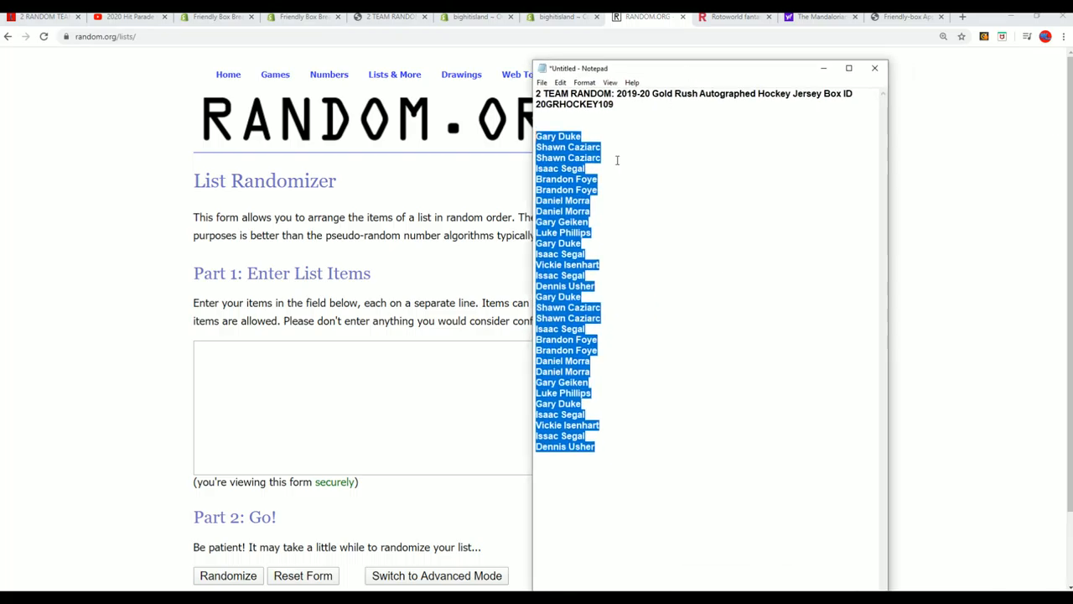
pyautogui.moveTo(262, 414)
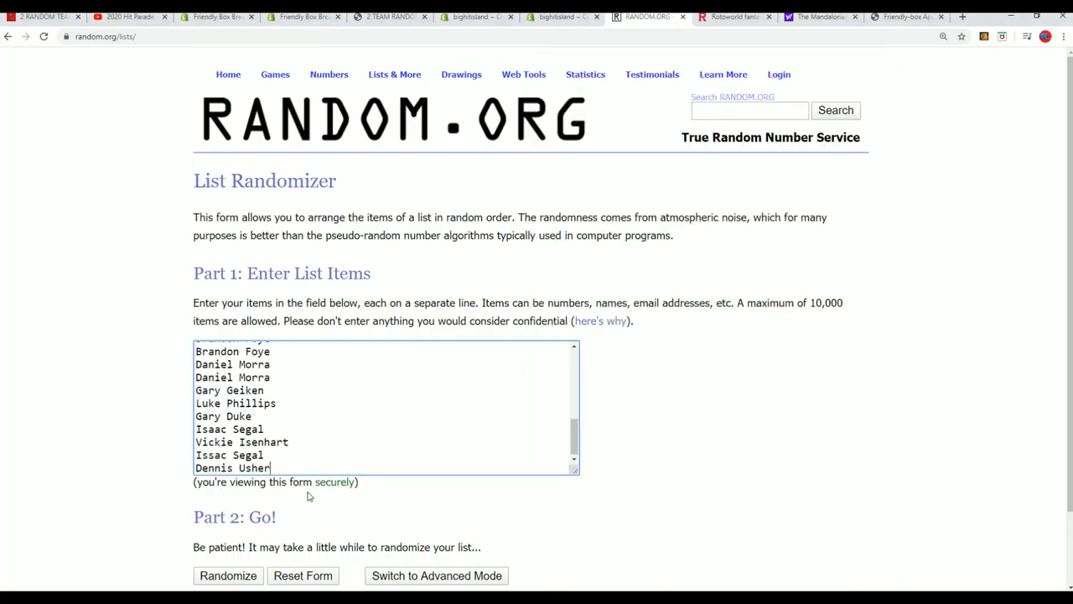
# - Randomize the 30 pasted participant names in the List Randomizer
pyautogui.click(227, 575)
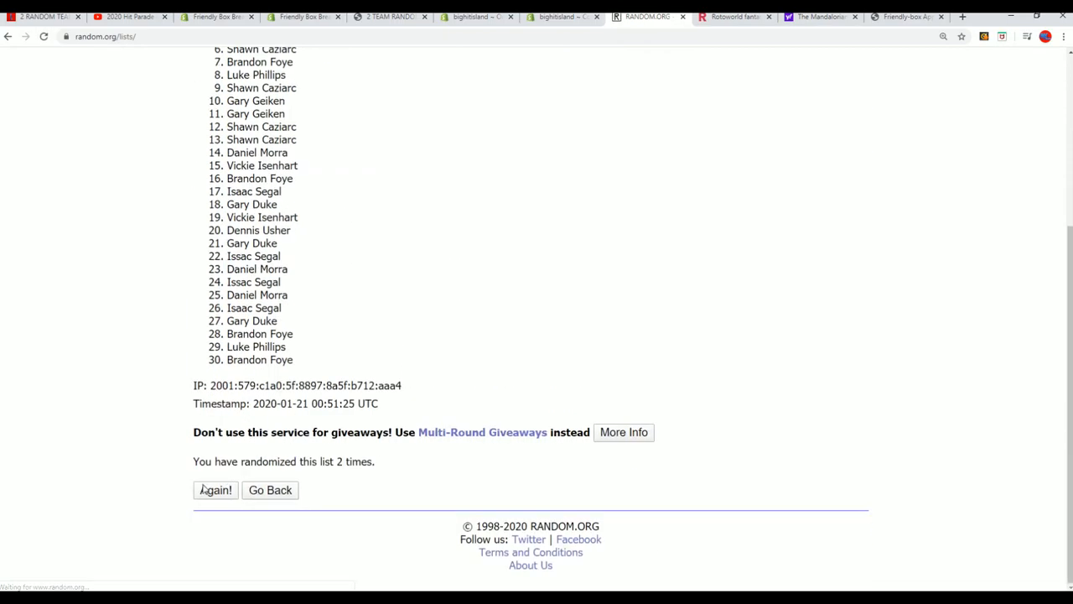
# - Reshuffle the list five more times, through the seventh and final round
pyautogui.click(215, 490)
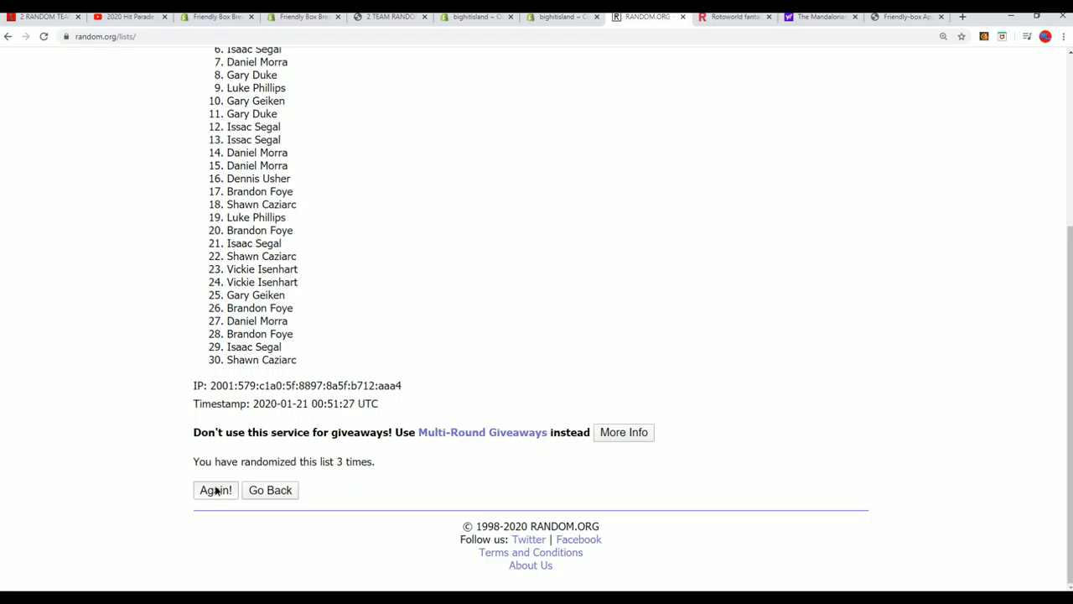
pyautogui.click(216, 490)
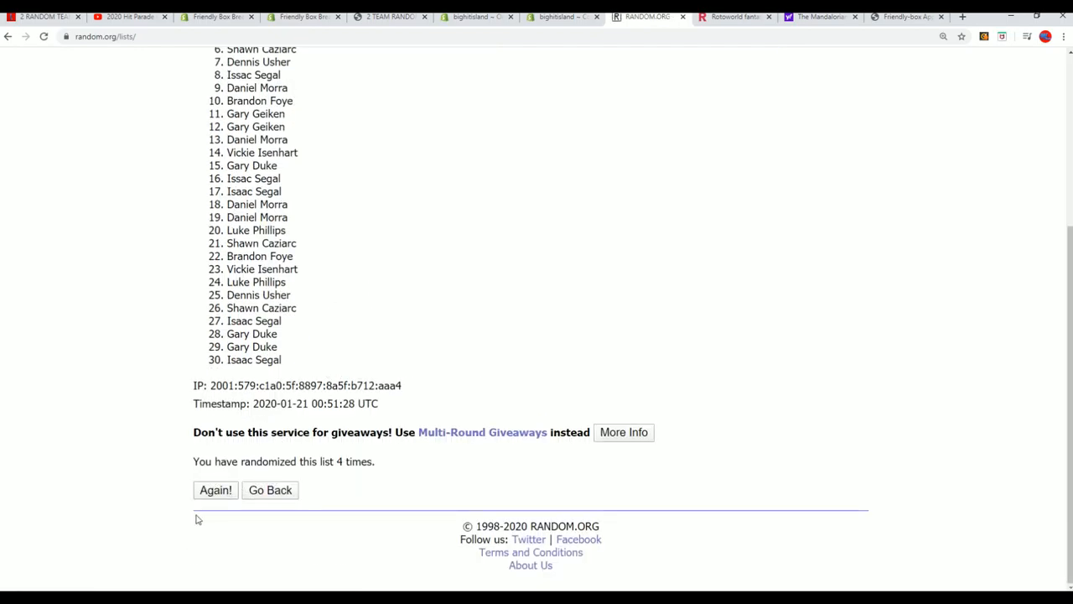
pyautogui.click(216, 489)
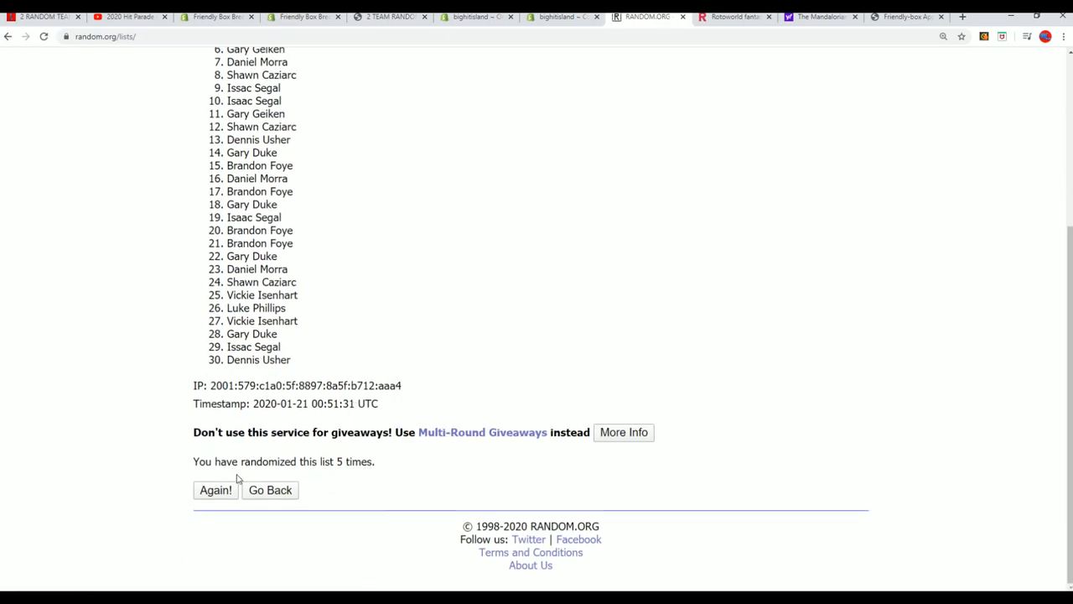
pyautogui.click(215, 489)
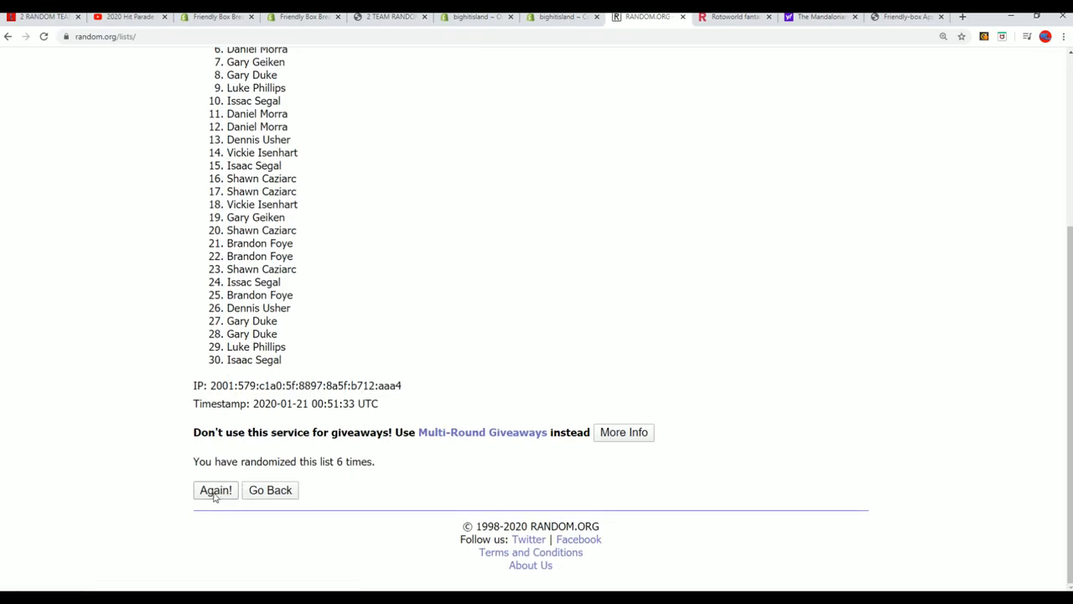
pyautogui.click(215, 490)
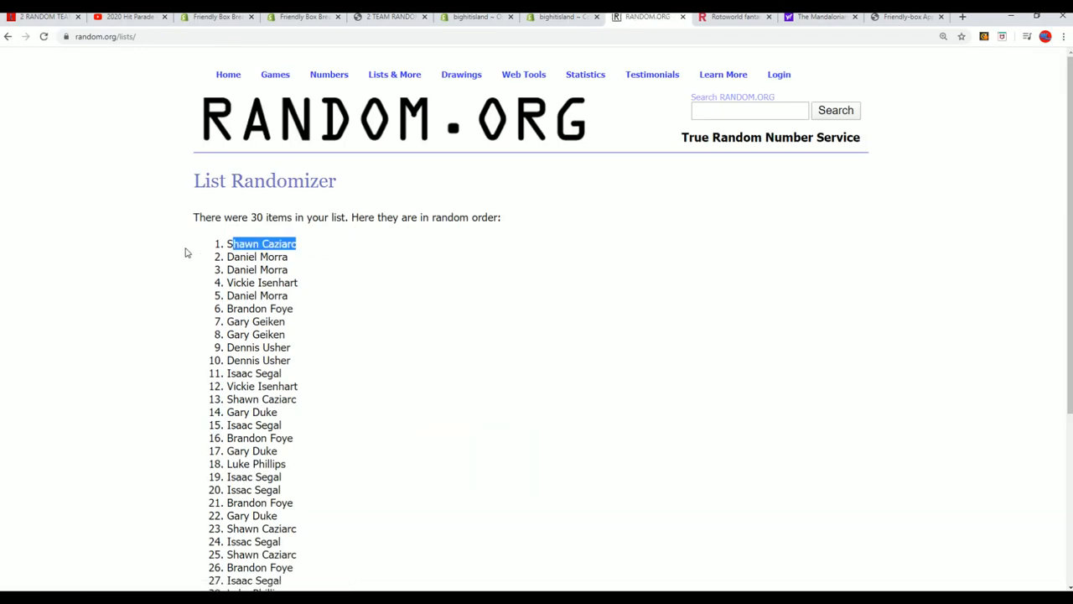
pyautogui.moveTo(434, 290)
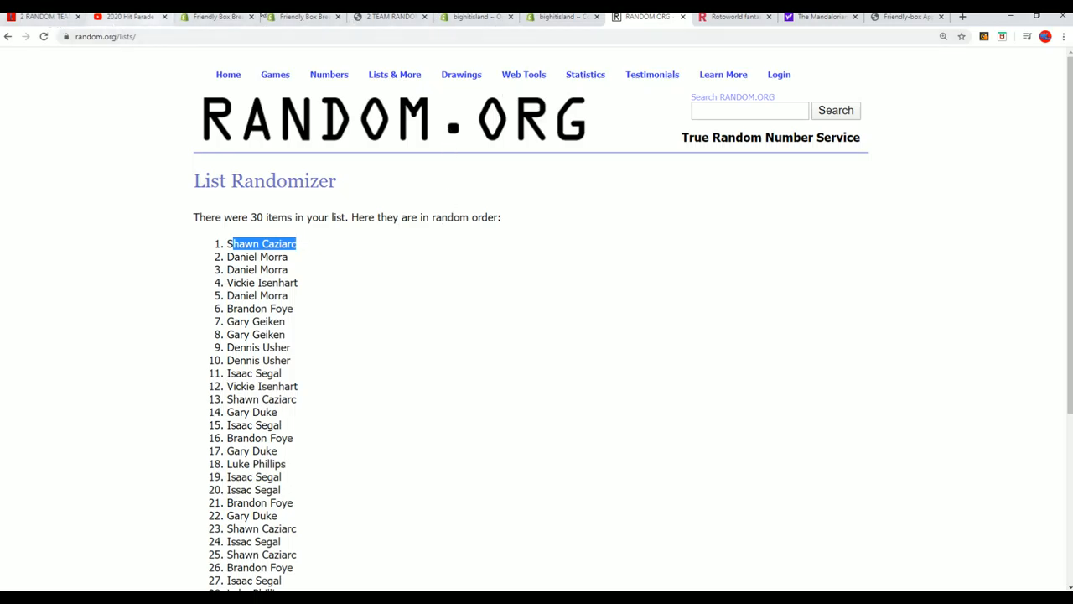
# - Scroll BigHitIsland's Map Promotion Game to the spot list and select the box ID in Notepad
pyautogui.click(476, 16)
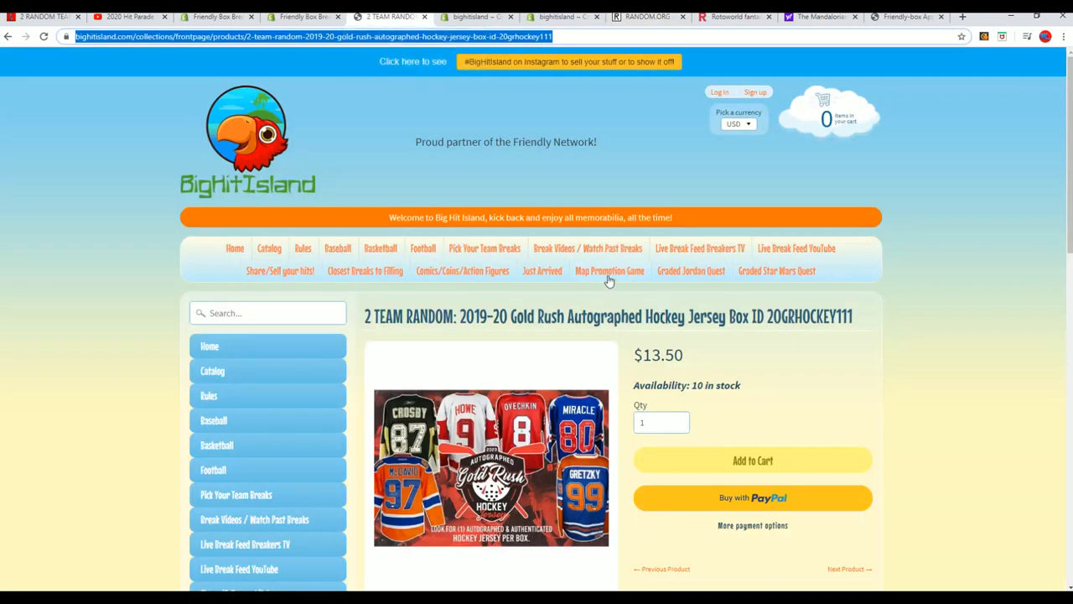
pyautogui.click(610, 270)
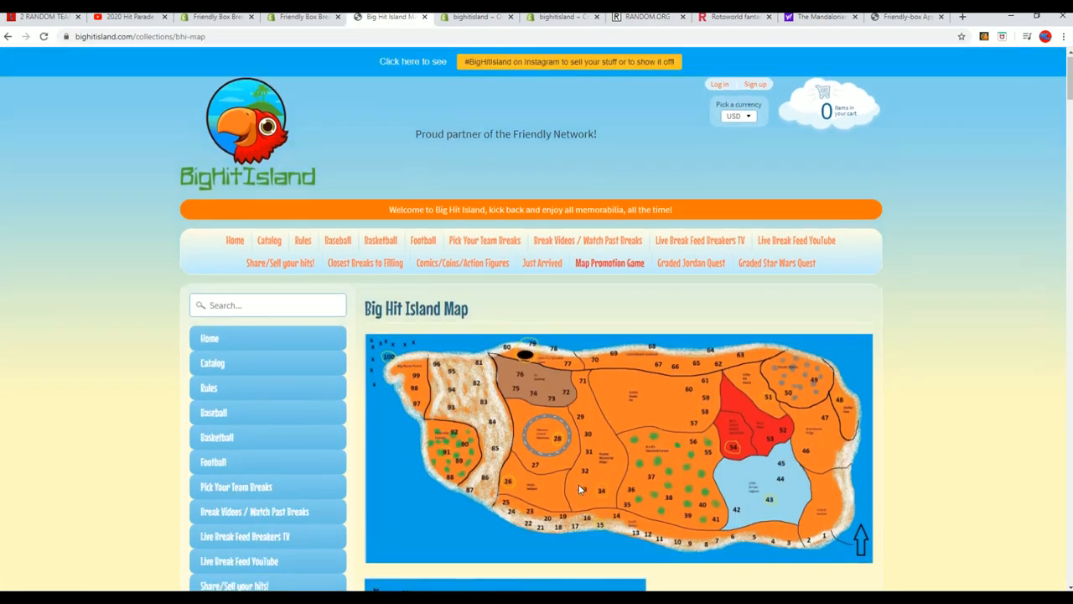
pyautogui.scroll(-3)
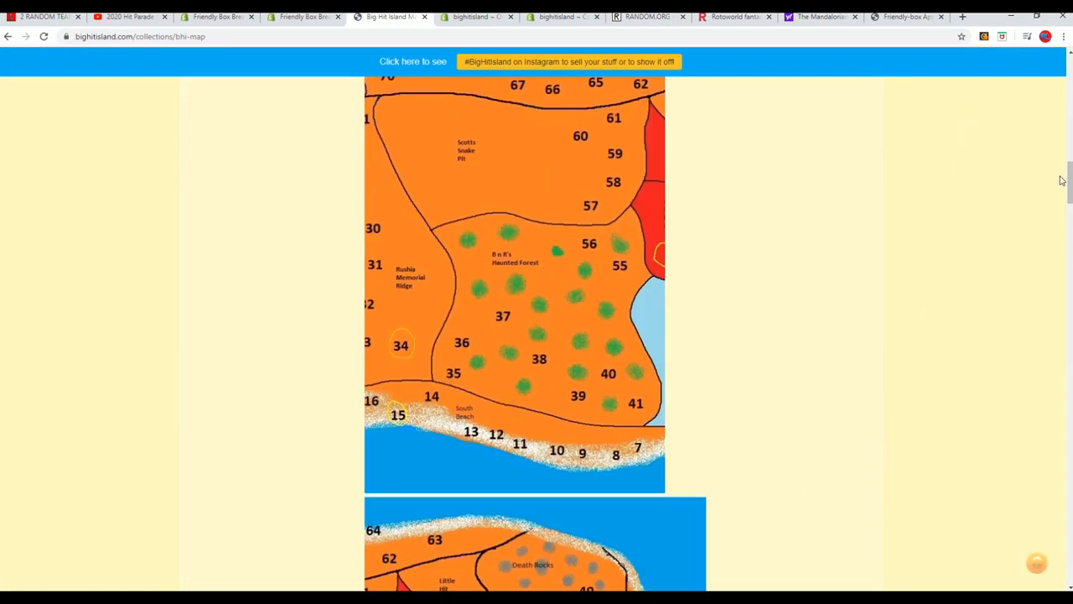
pyautogui.scroll(-3)
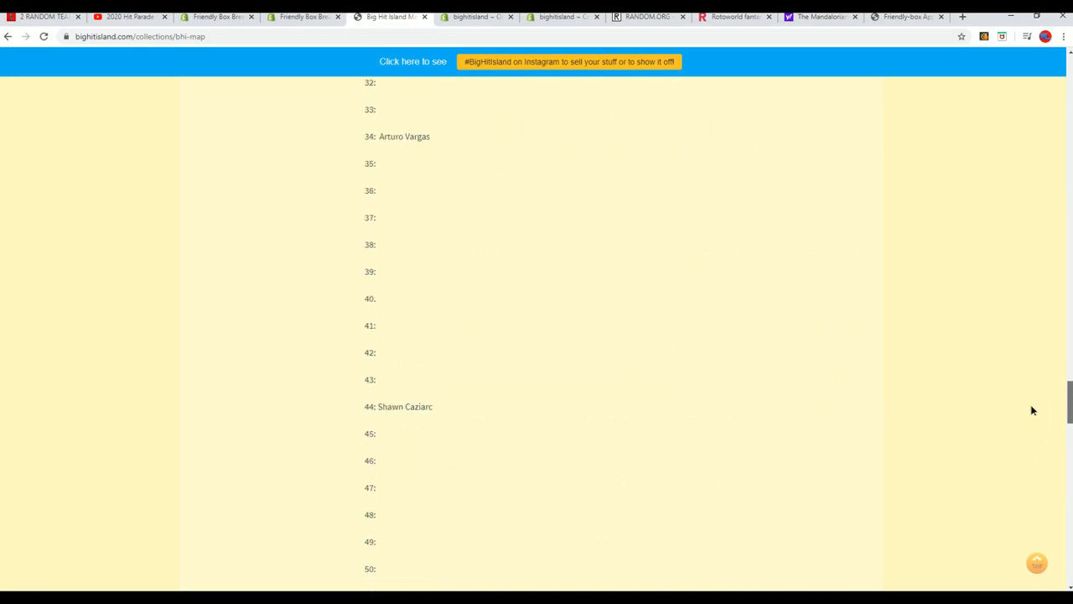
pyautogui.doubleClick(405, 405)
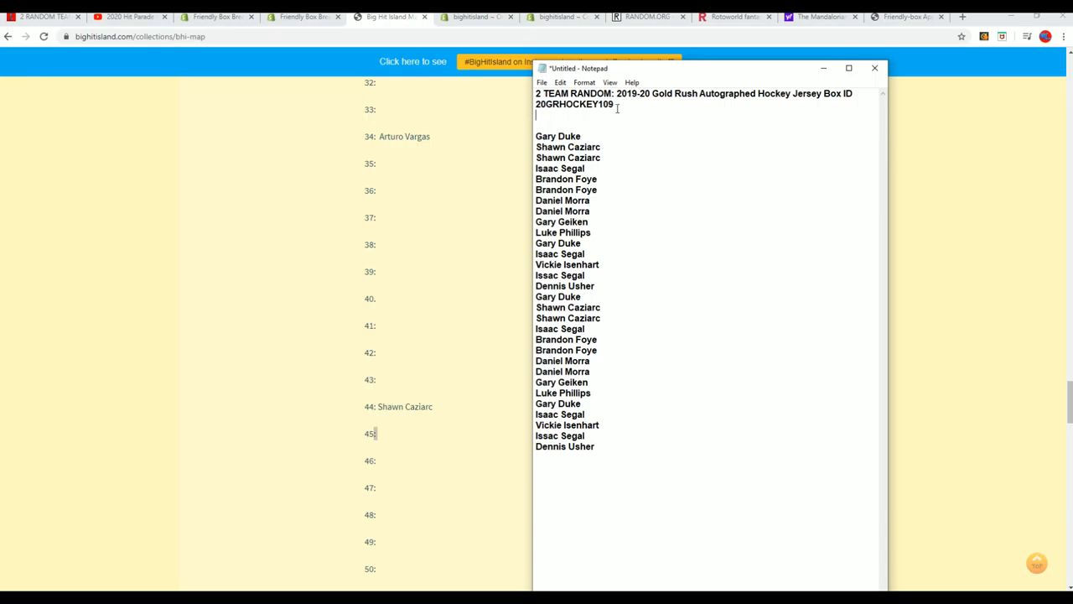
pyautogui.doubleClick(579, 104)
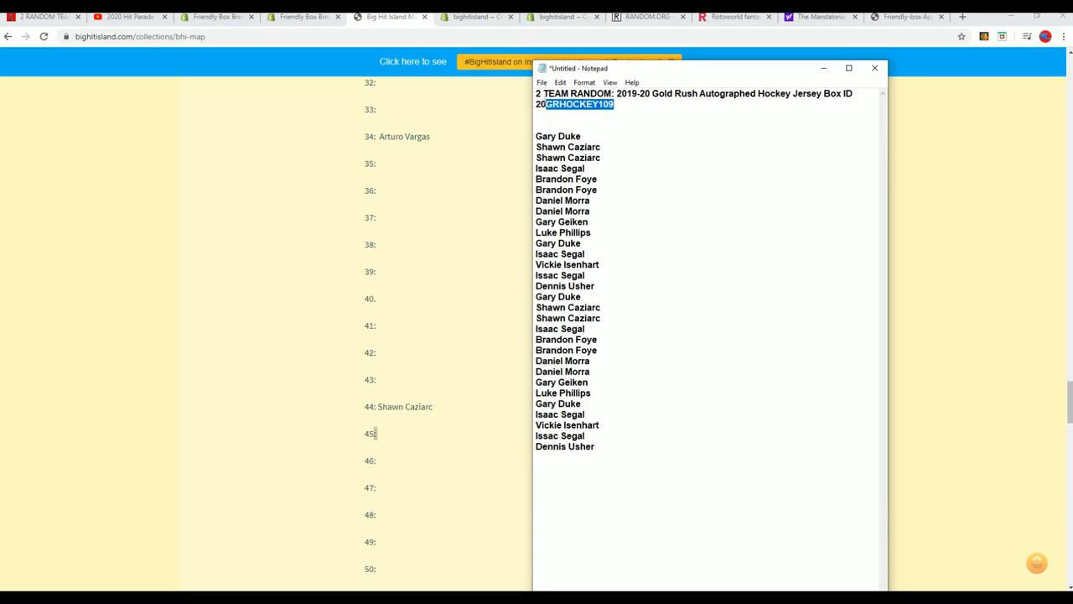